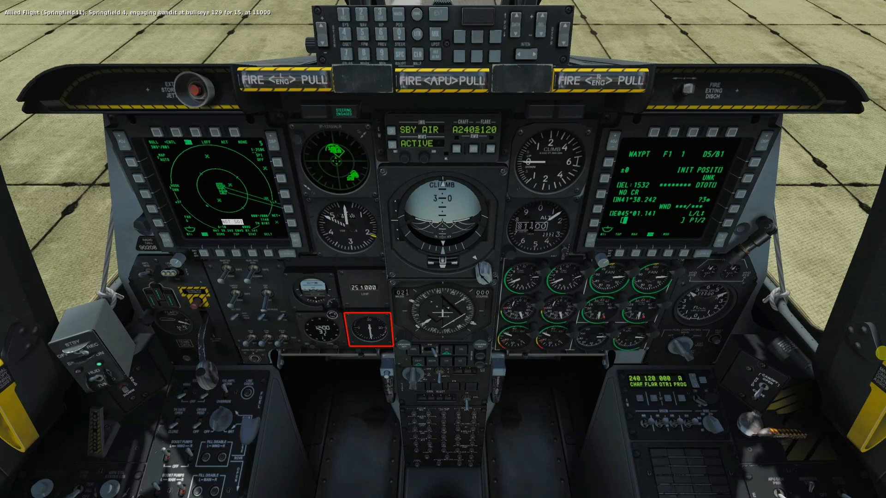
pyautogui.click(366, 325)
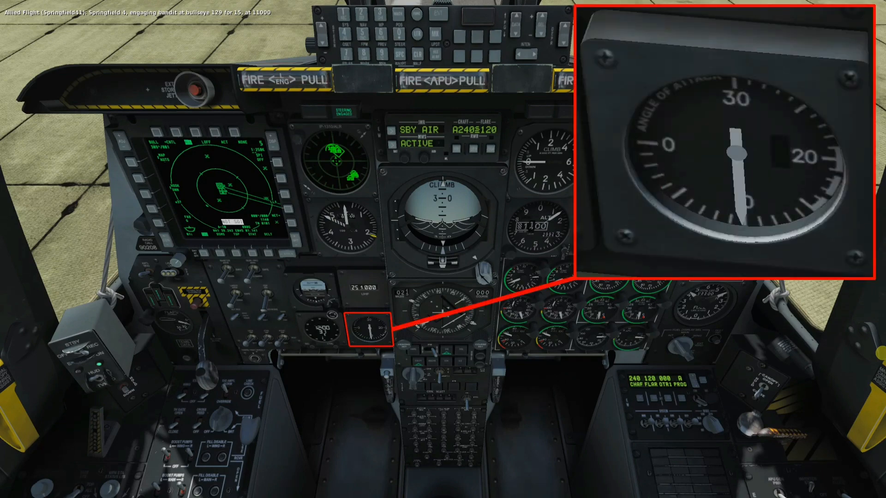